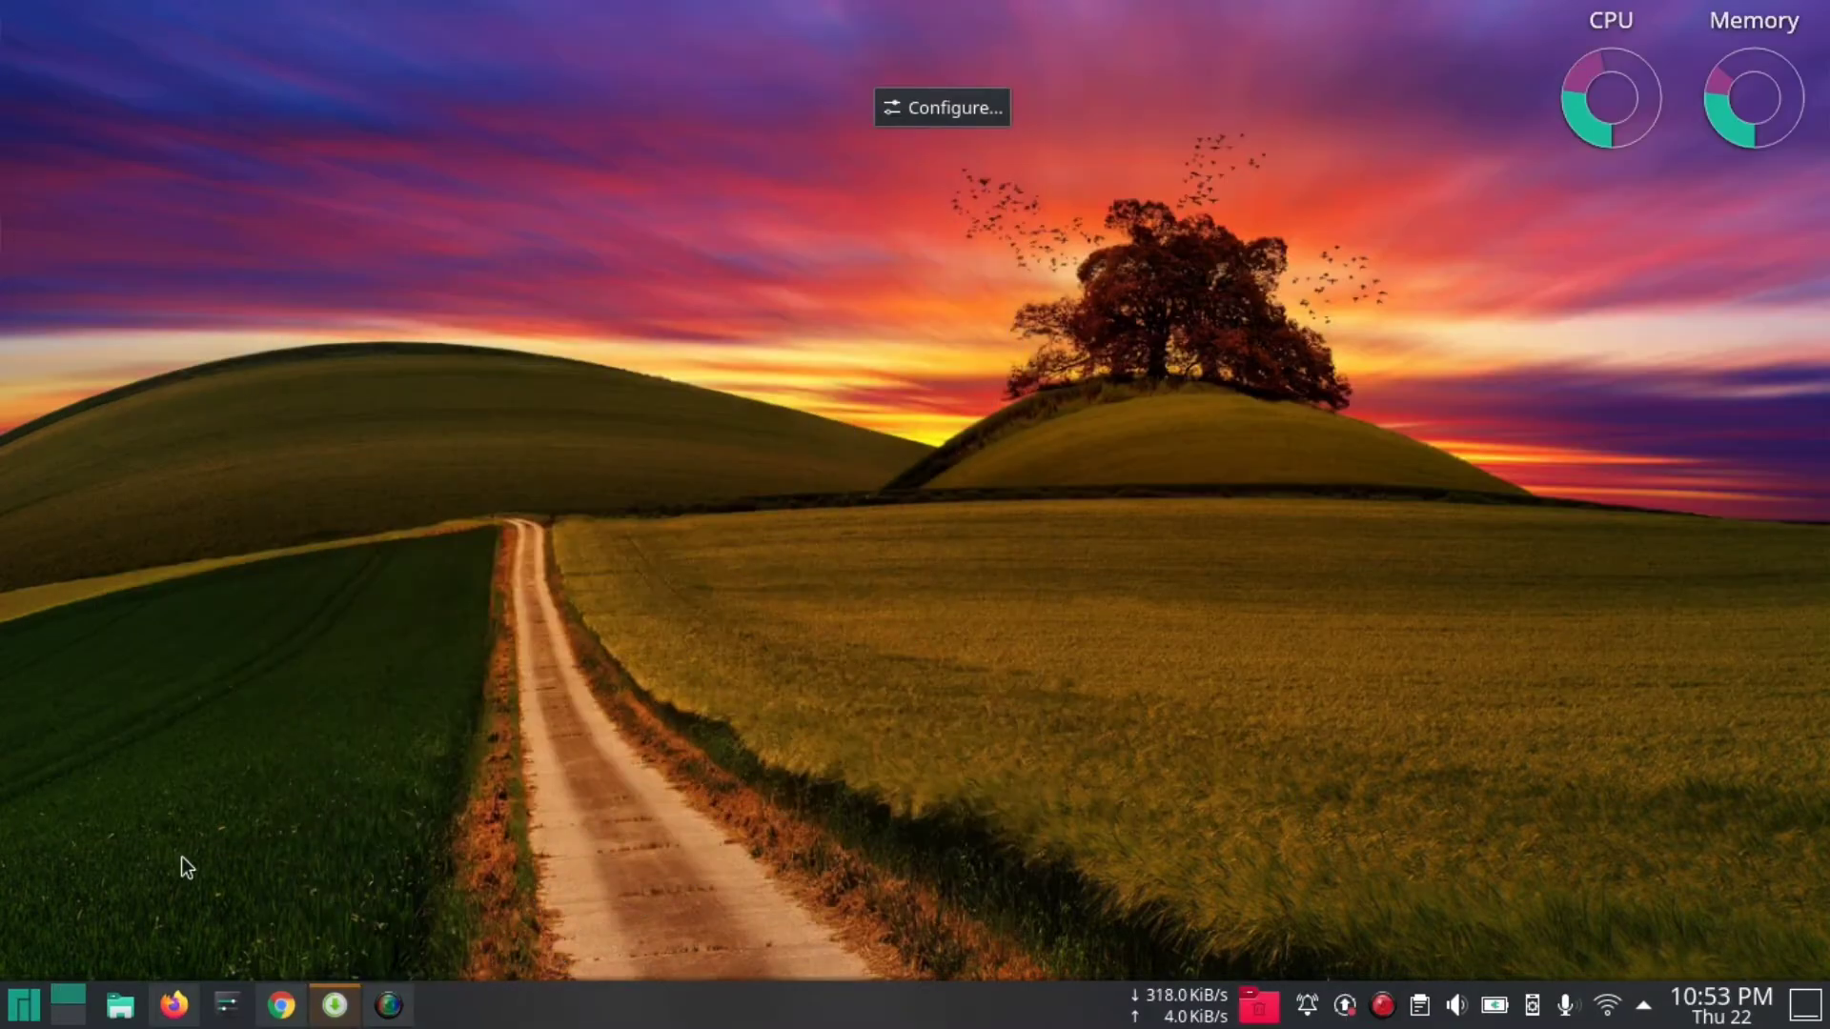
Search the application launcher for 'gno' to find the Disks application.
click(23, 1005)
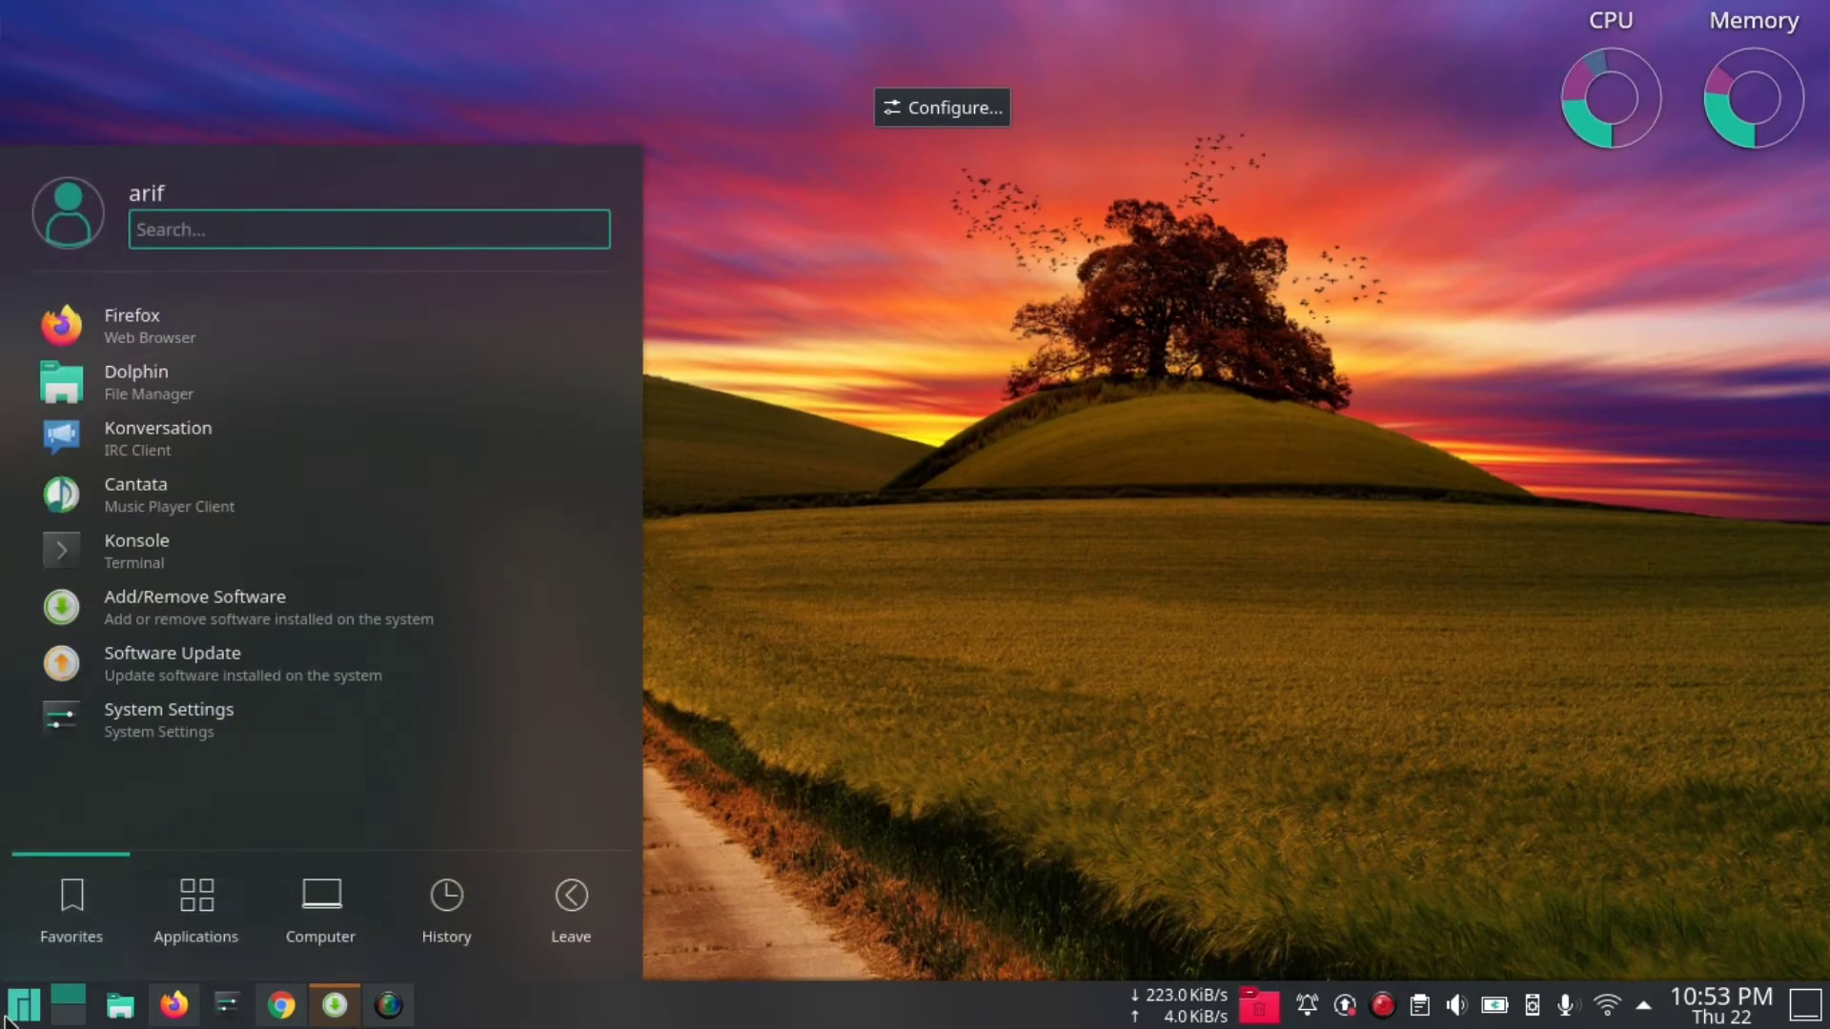
text(gno)
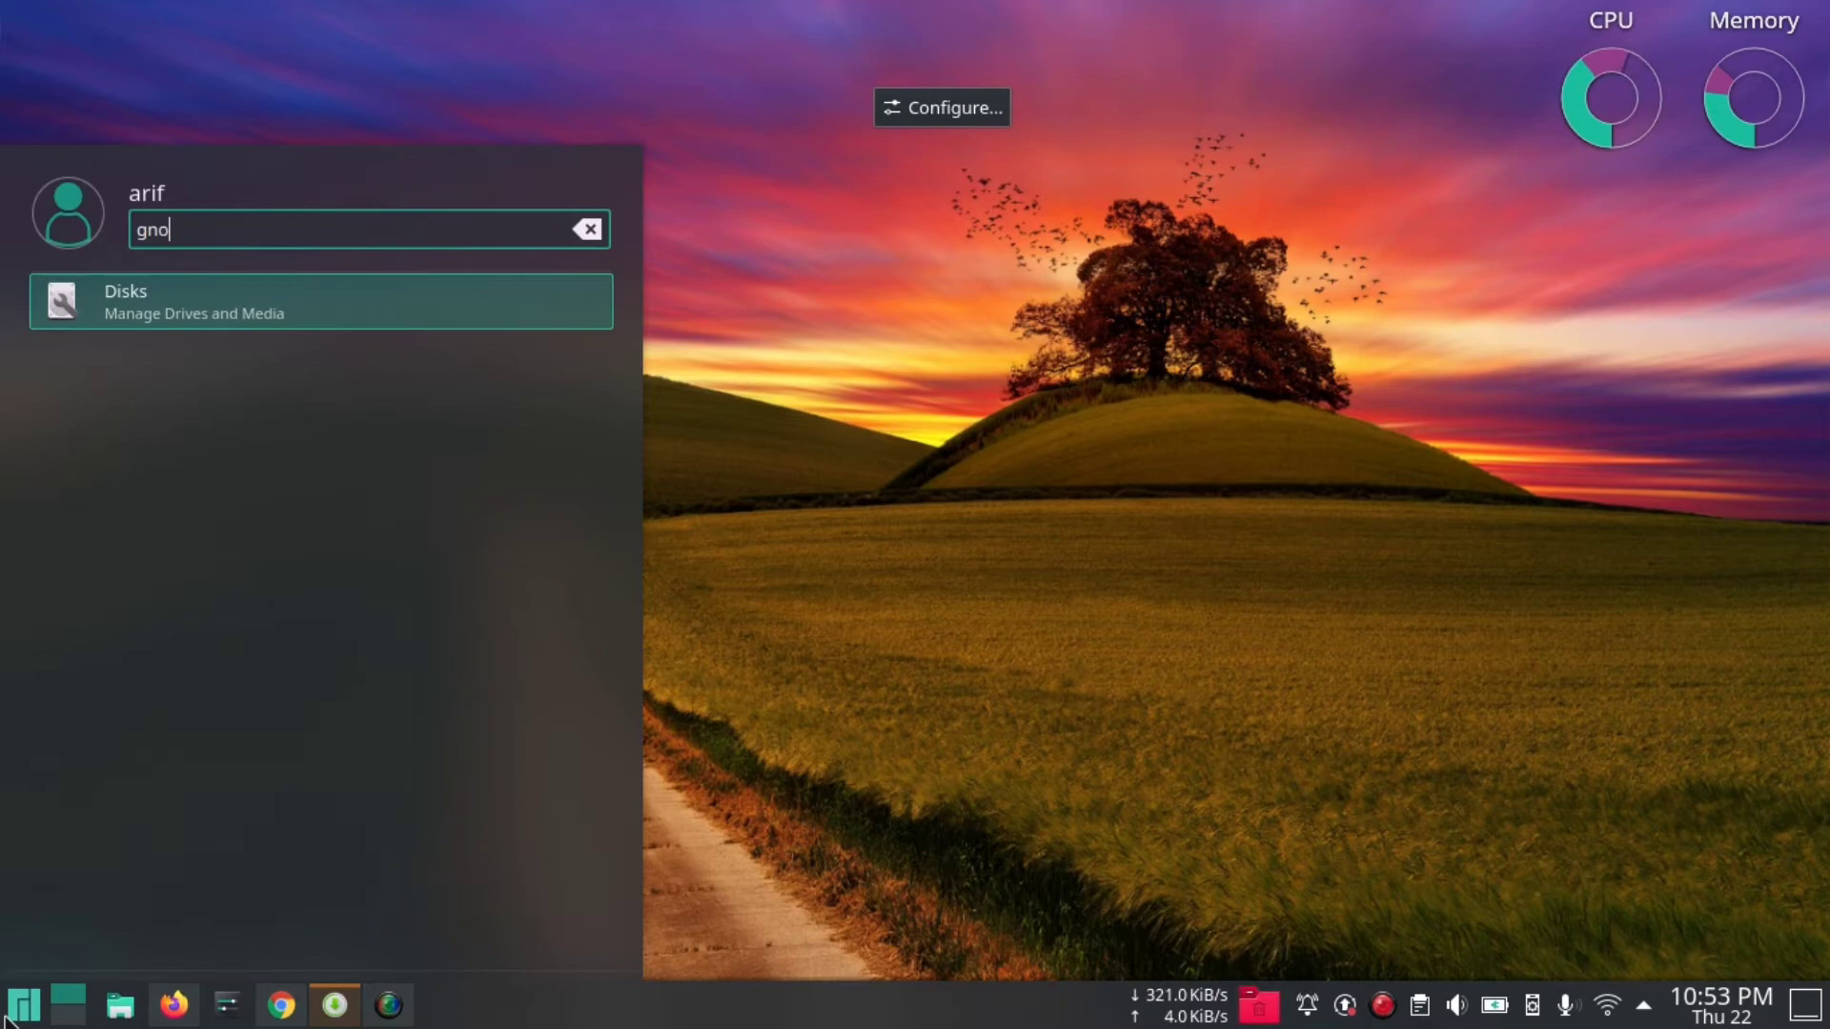
Launch Disks, select the 183 GB Movies partition and show its additional partition actions.
click(320, 301)
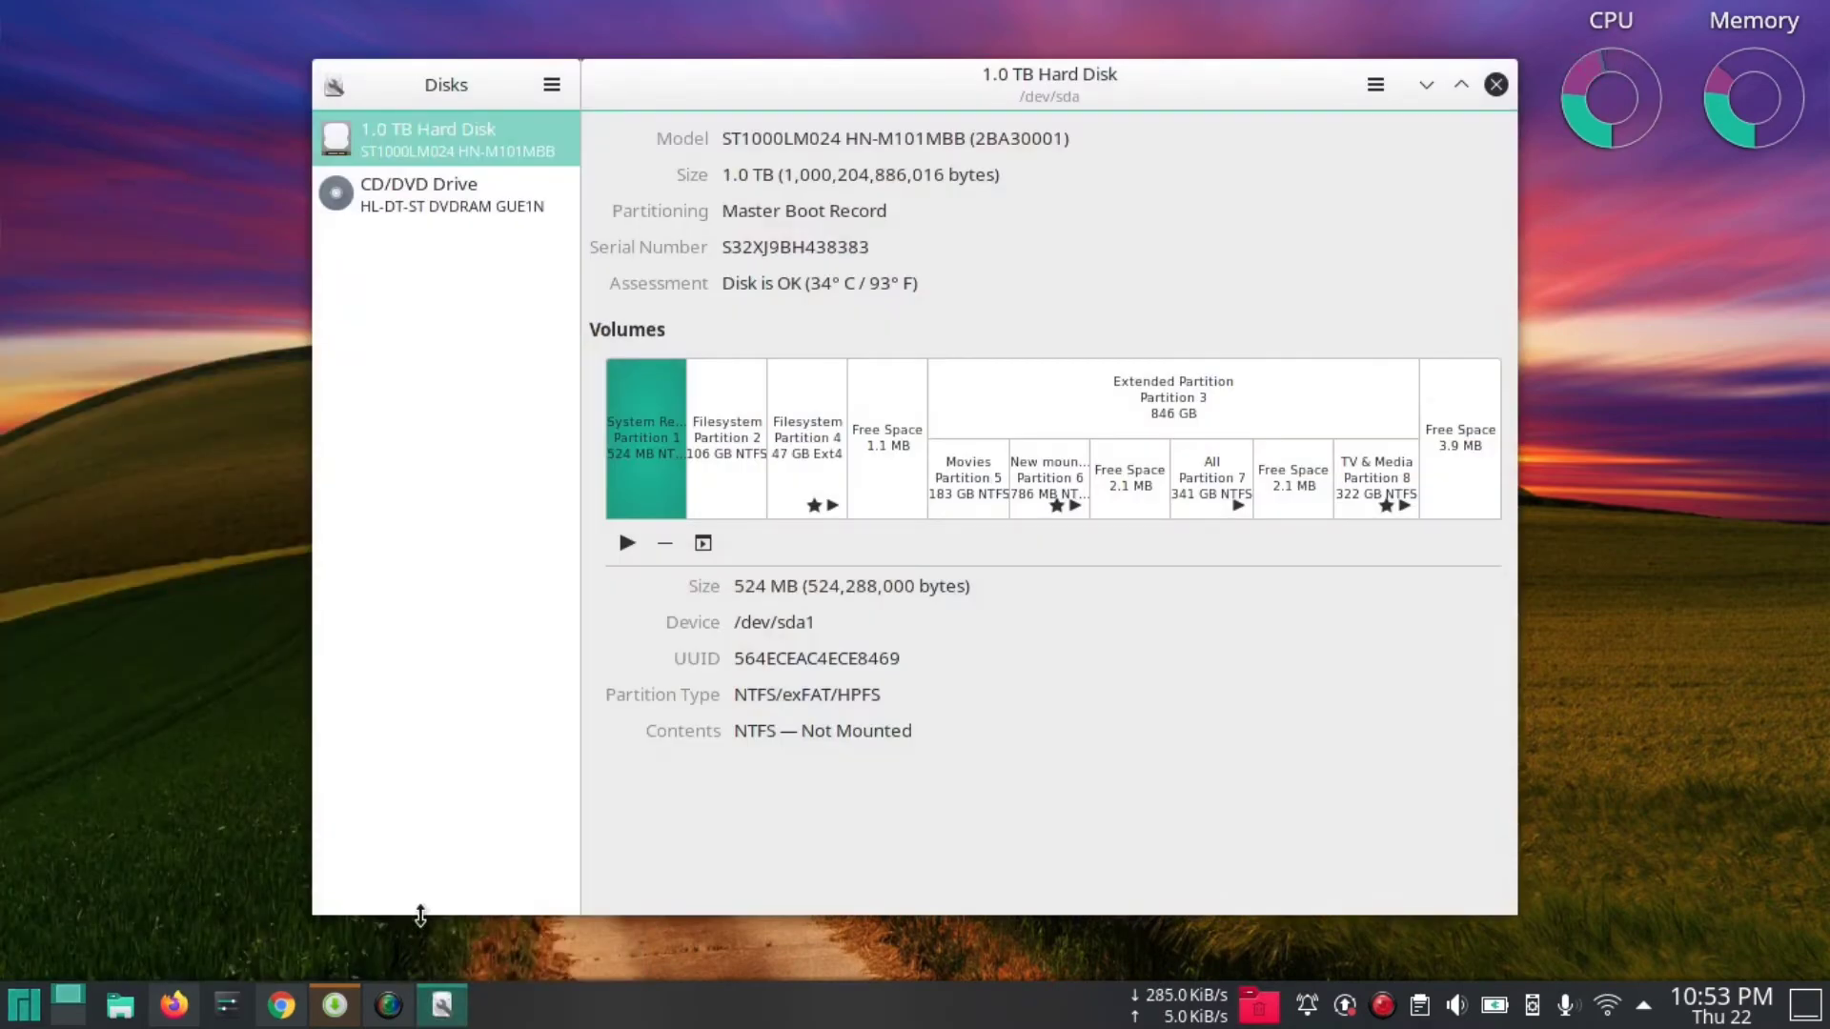
click(967, 477)
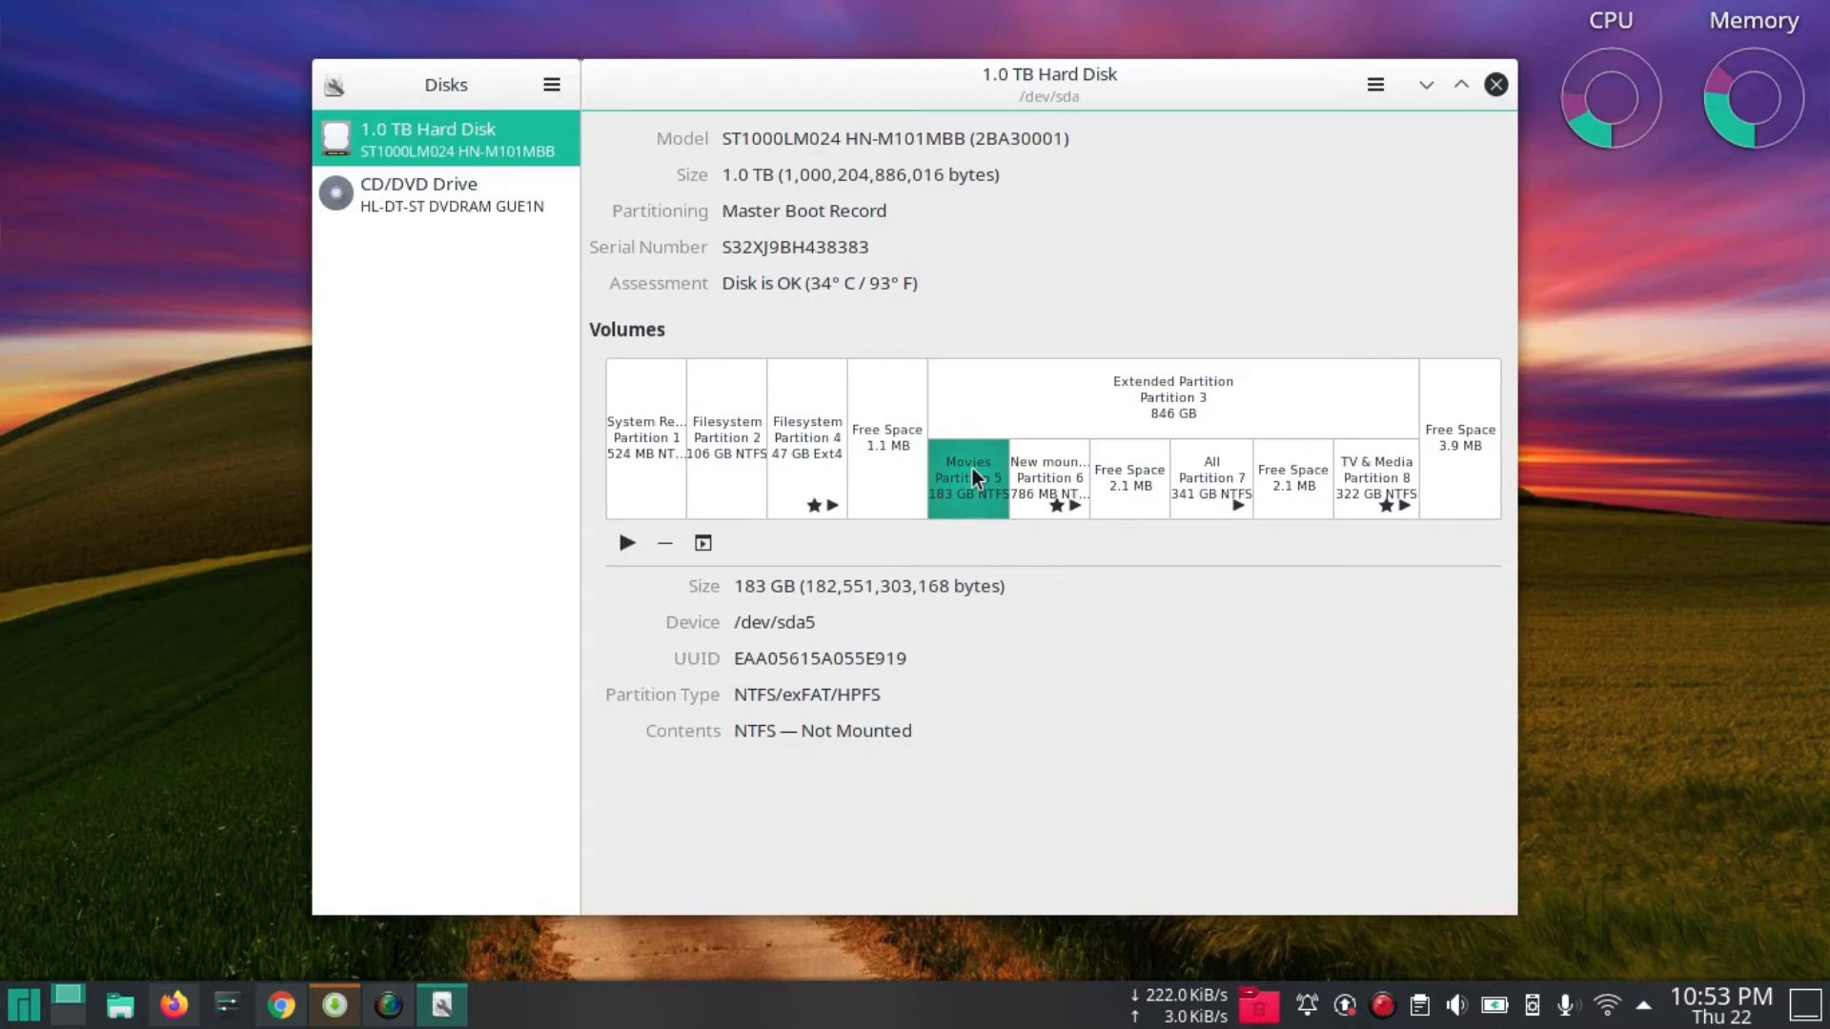
click(703, 544)
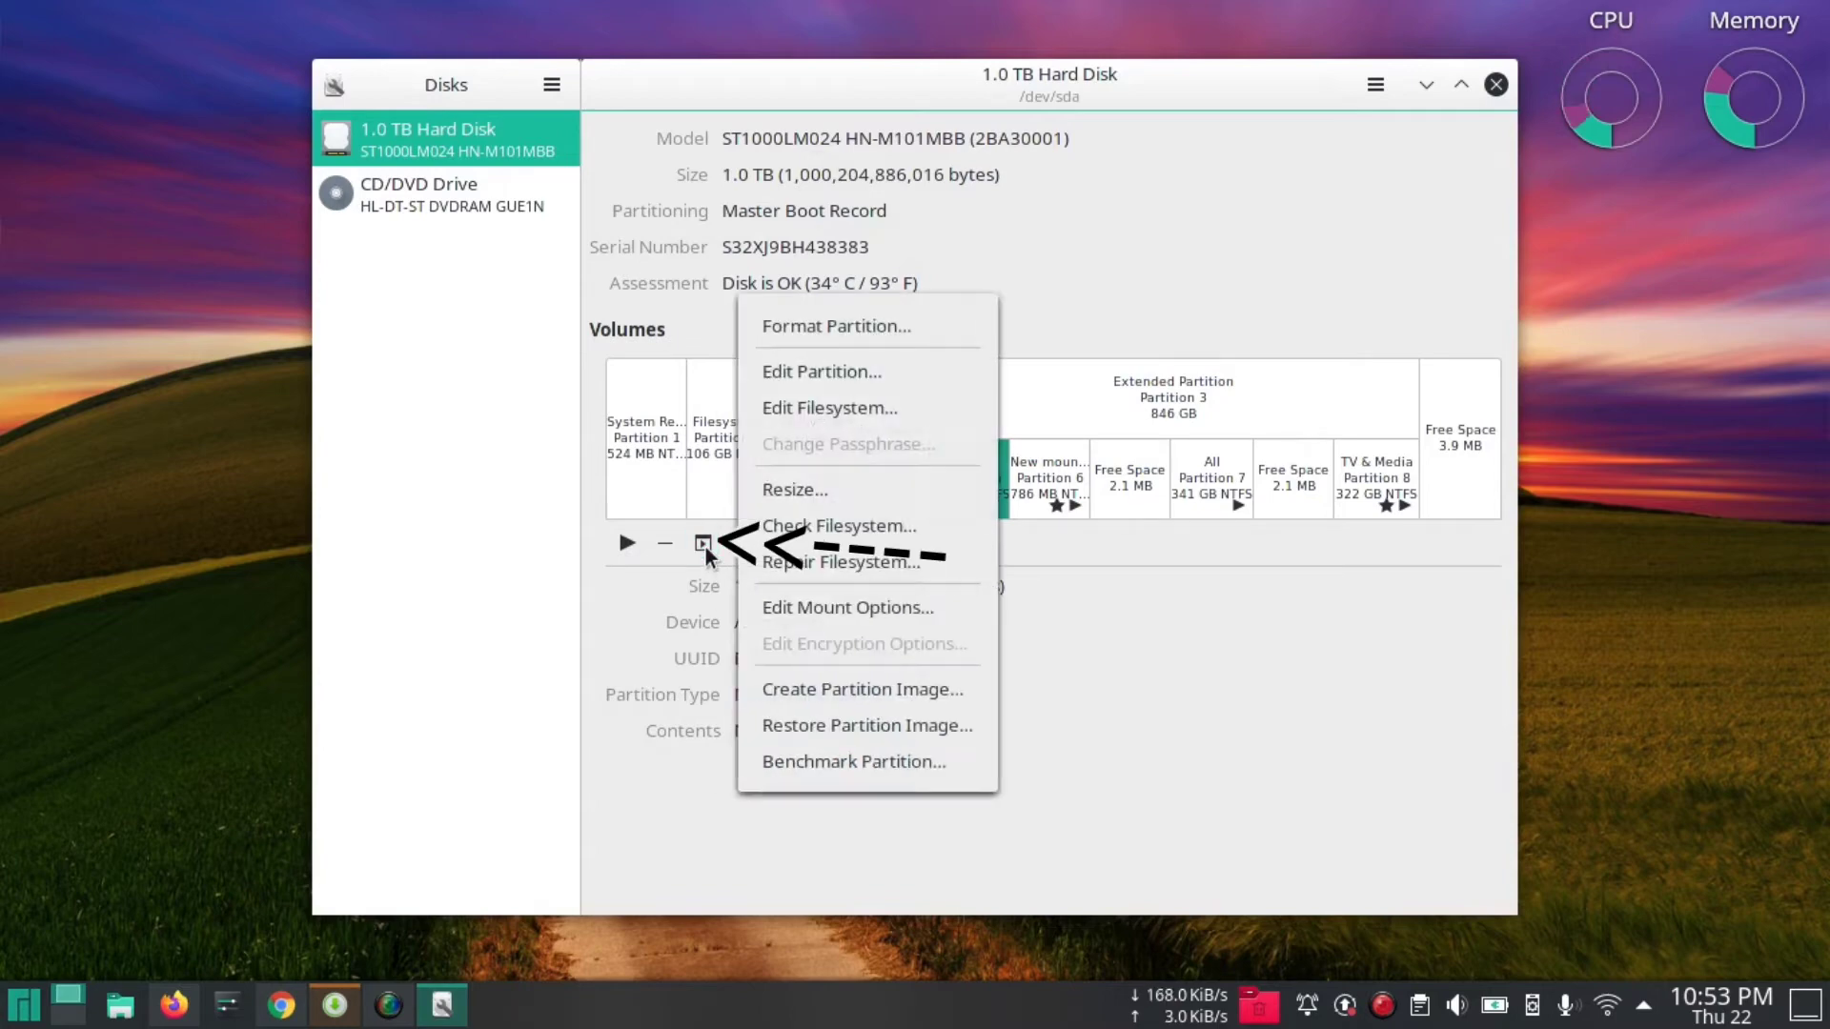
mouse_move(847, 607)
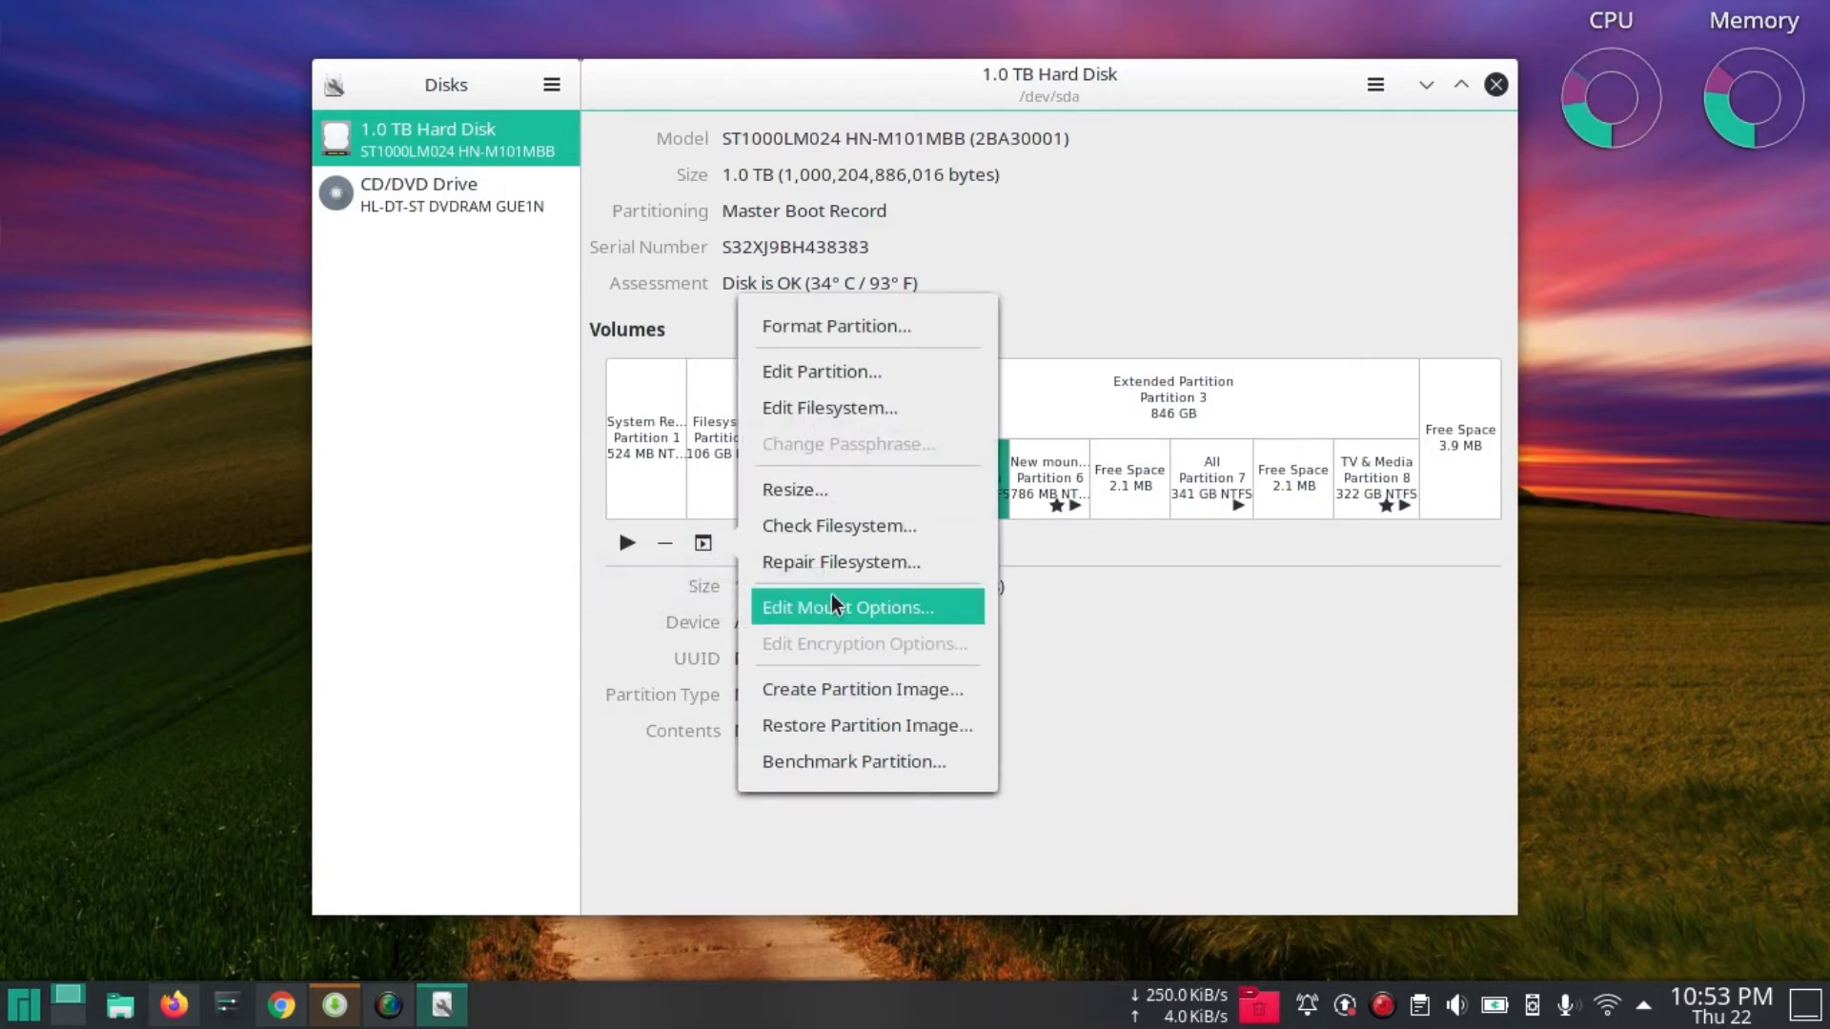
In Edit Mount Options, disable User Session Defaults and replace the mount options with 'defaults'.
click(846, 606)
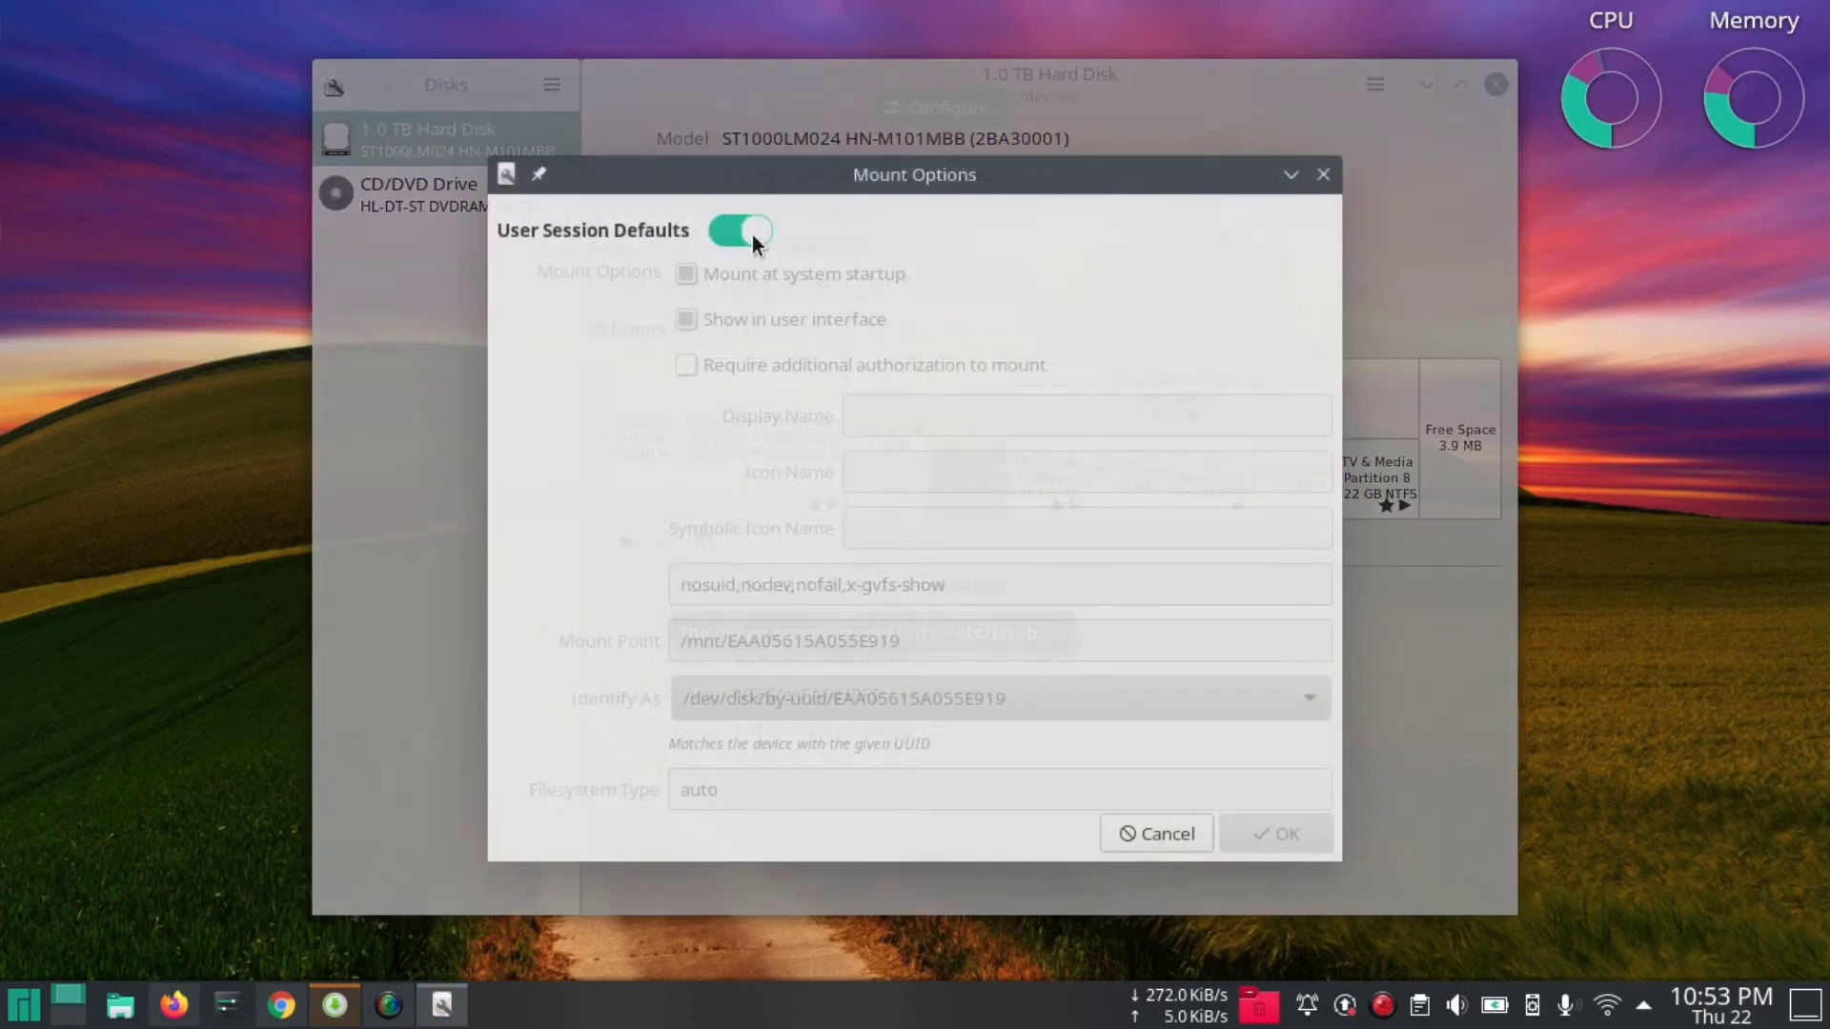
click(741, 231)
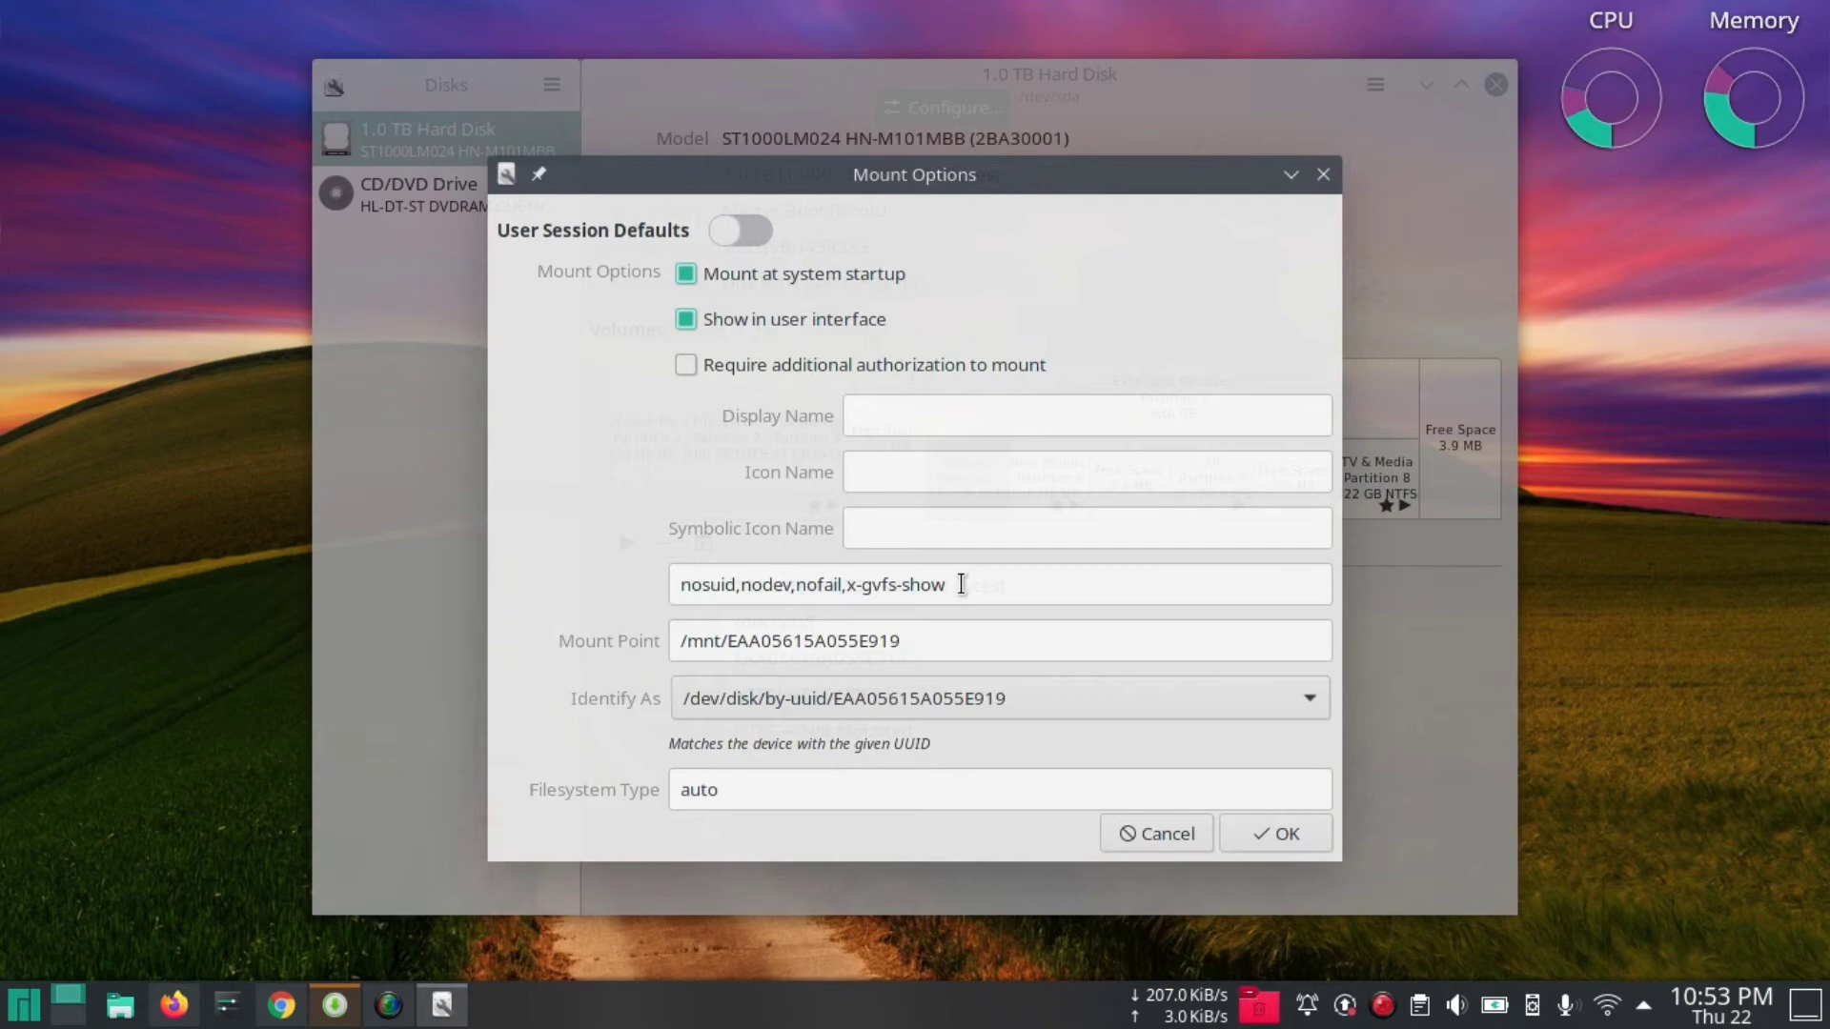
triple_click(818, 583)
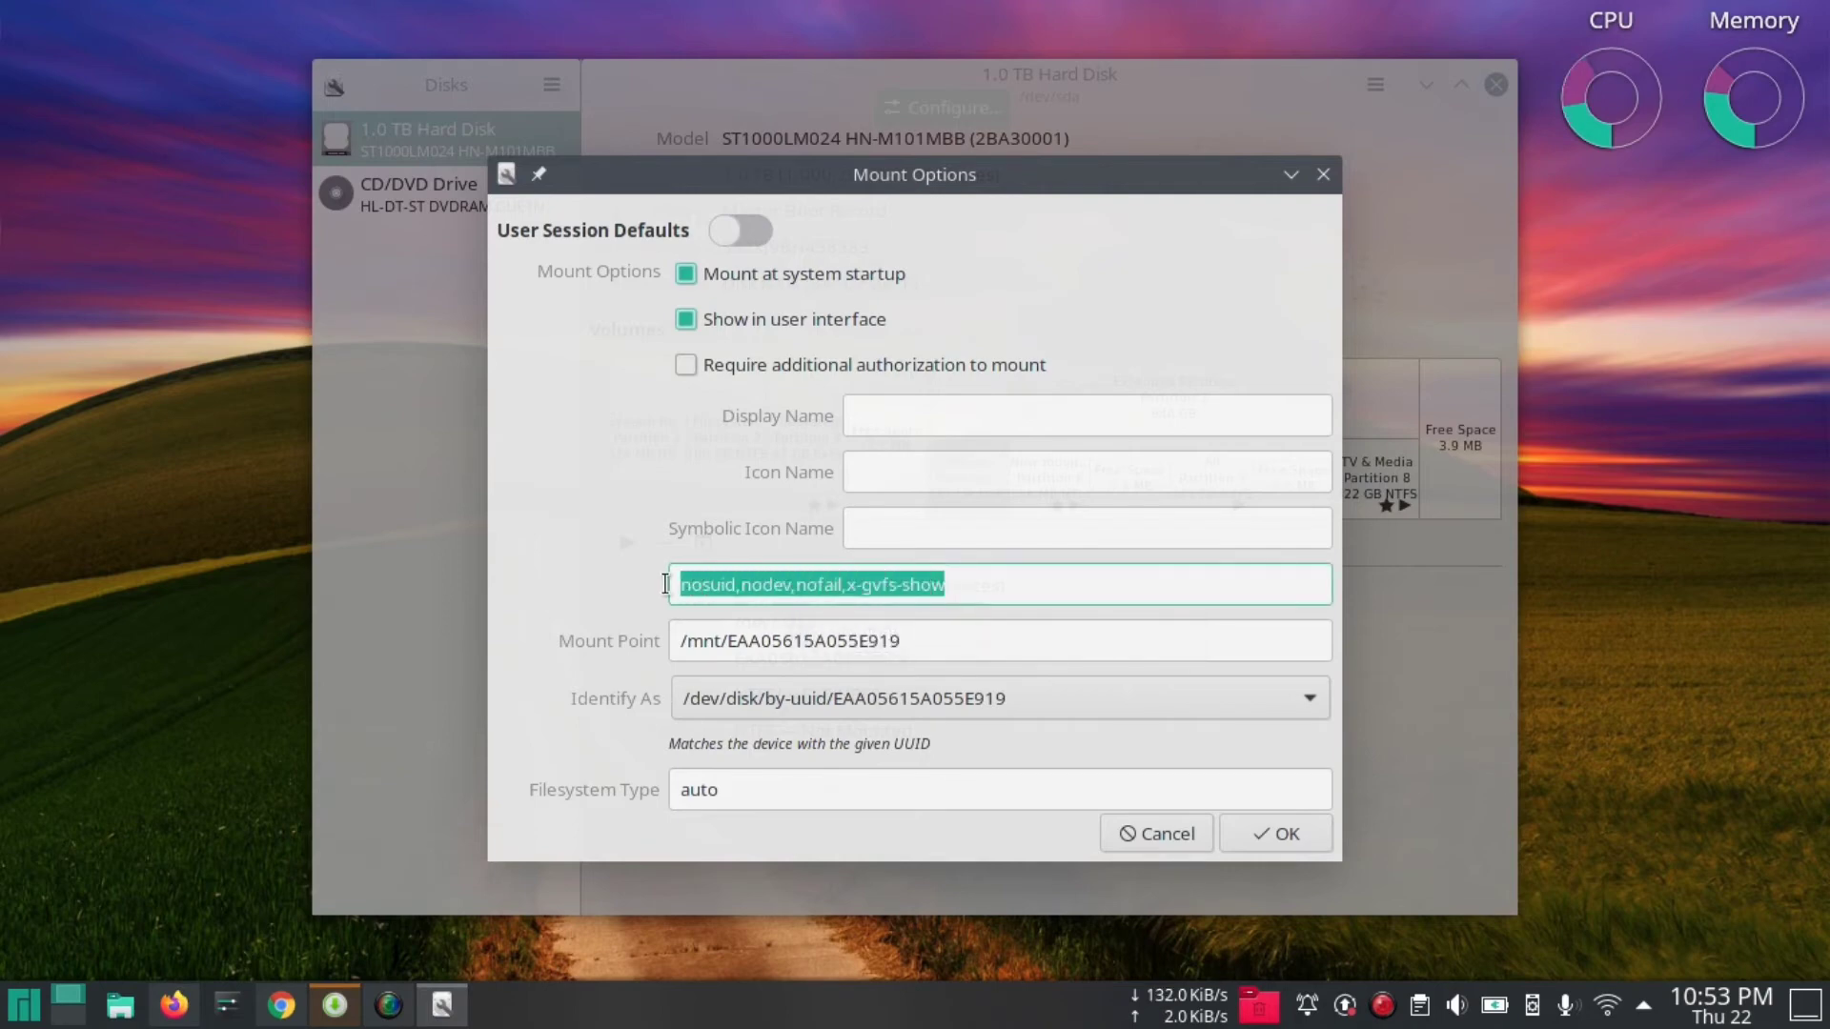
mouse_move(671, 593)
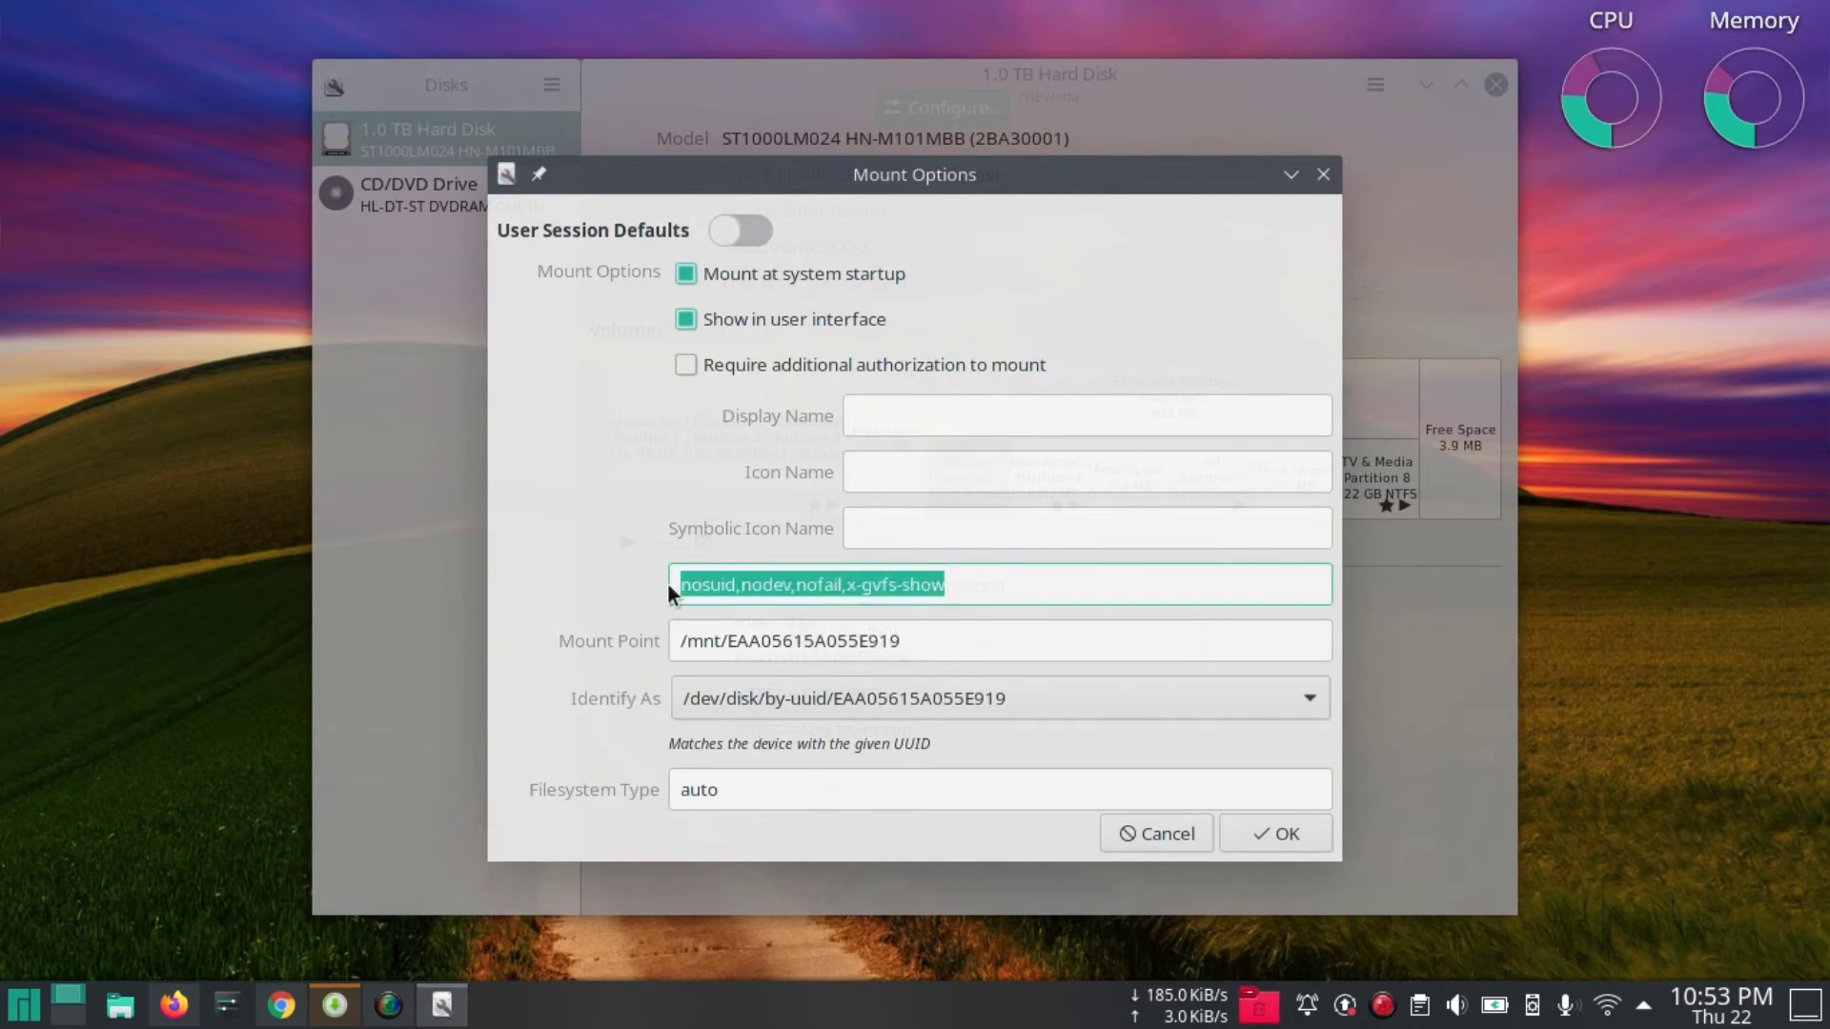
text(d)
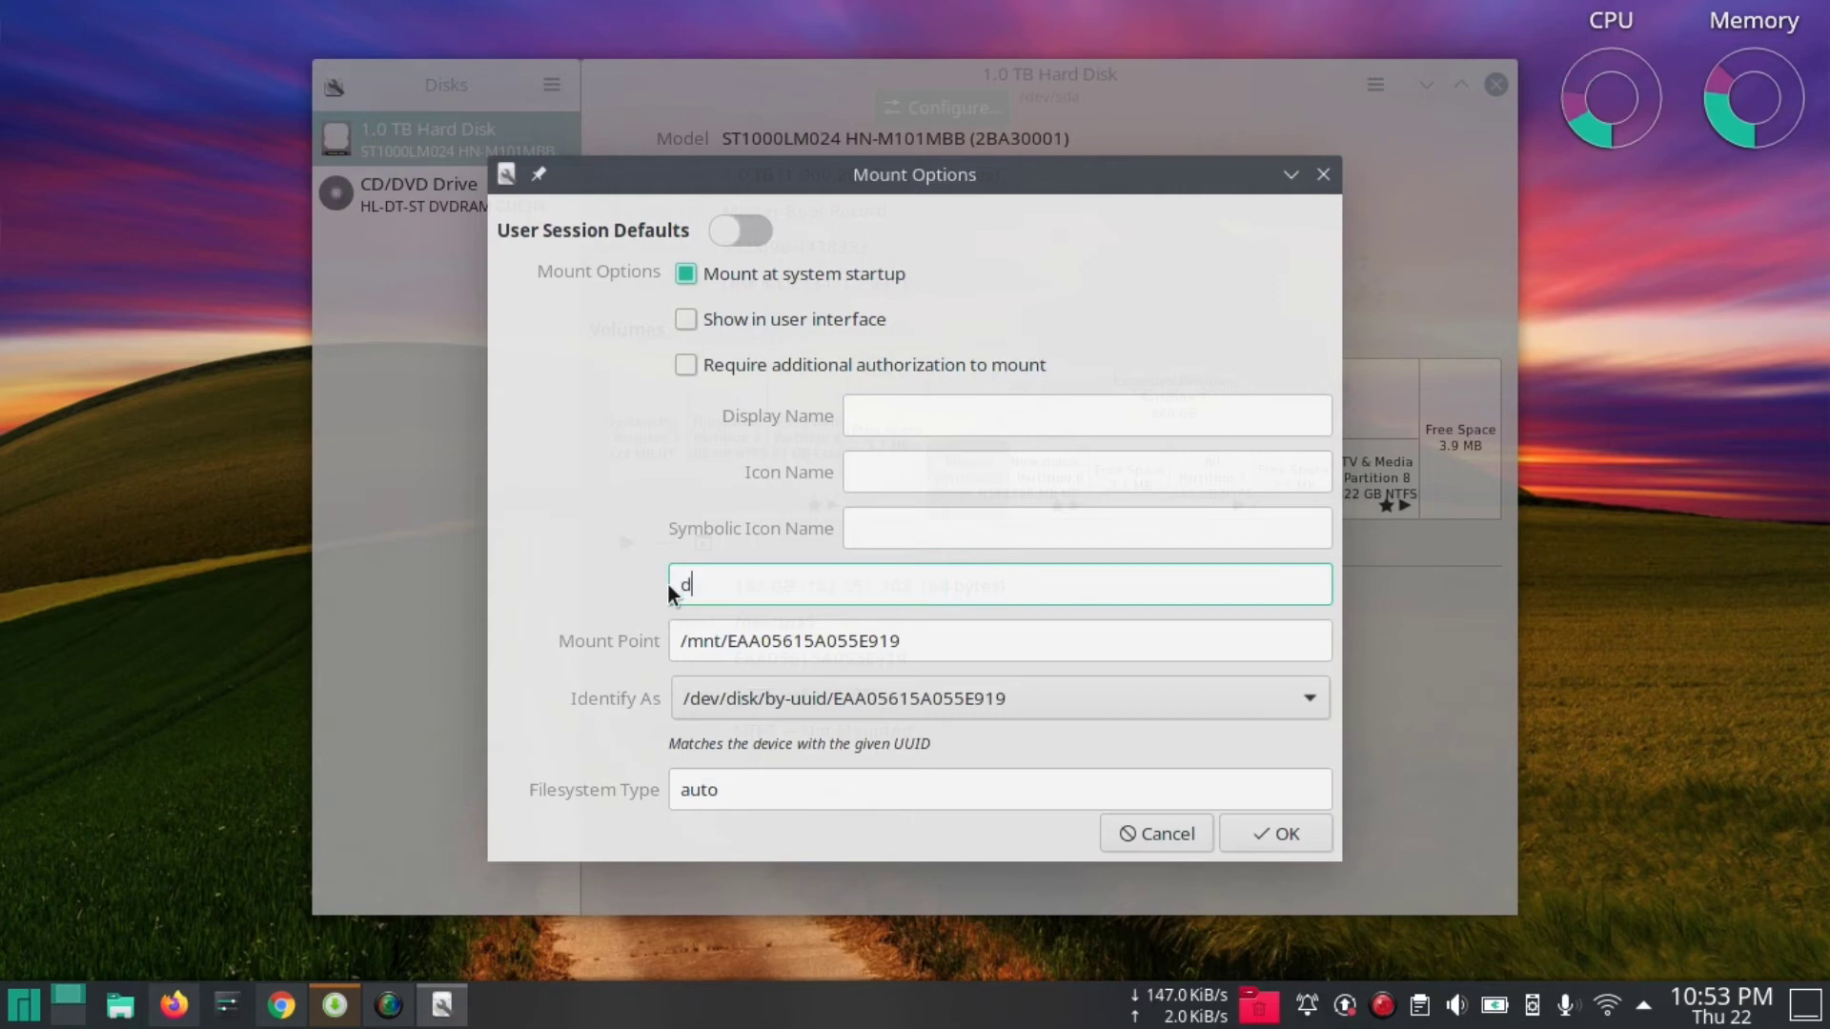
text(efau)
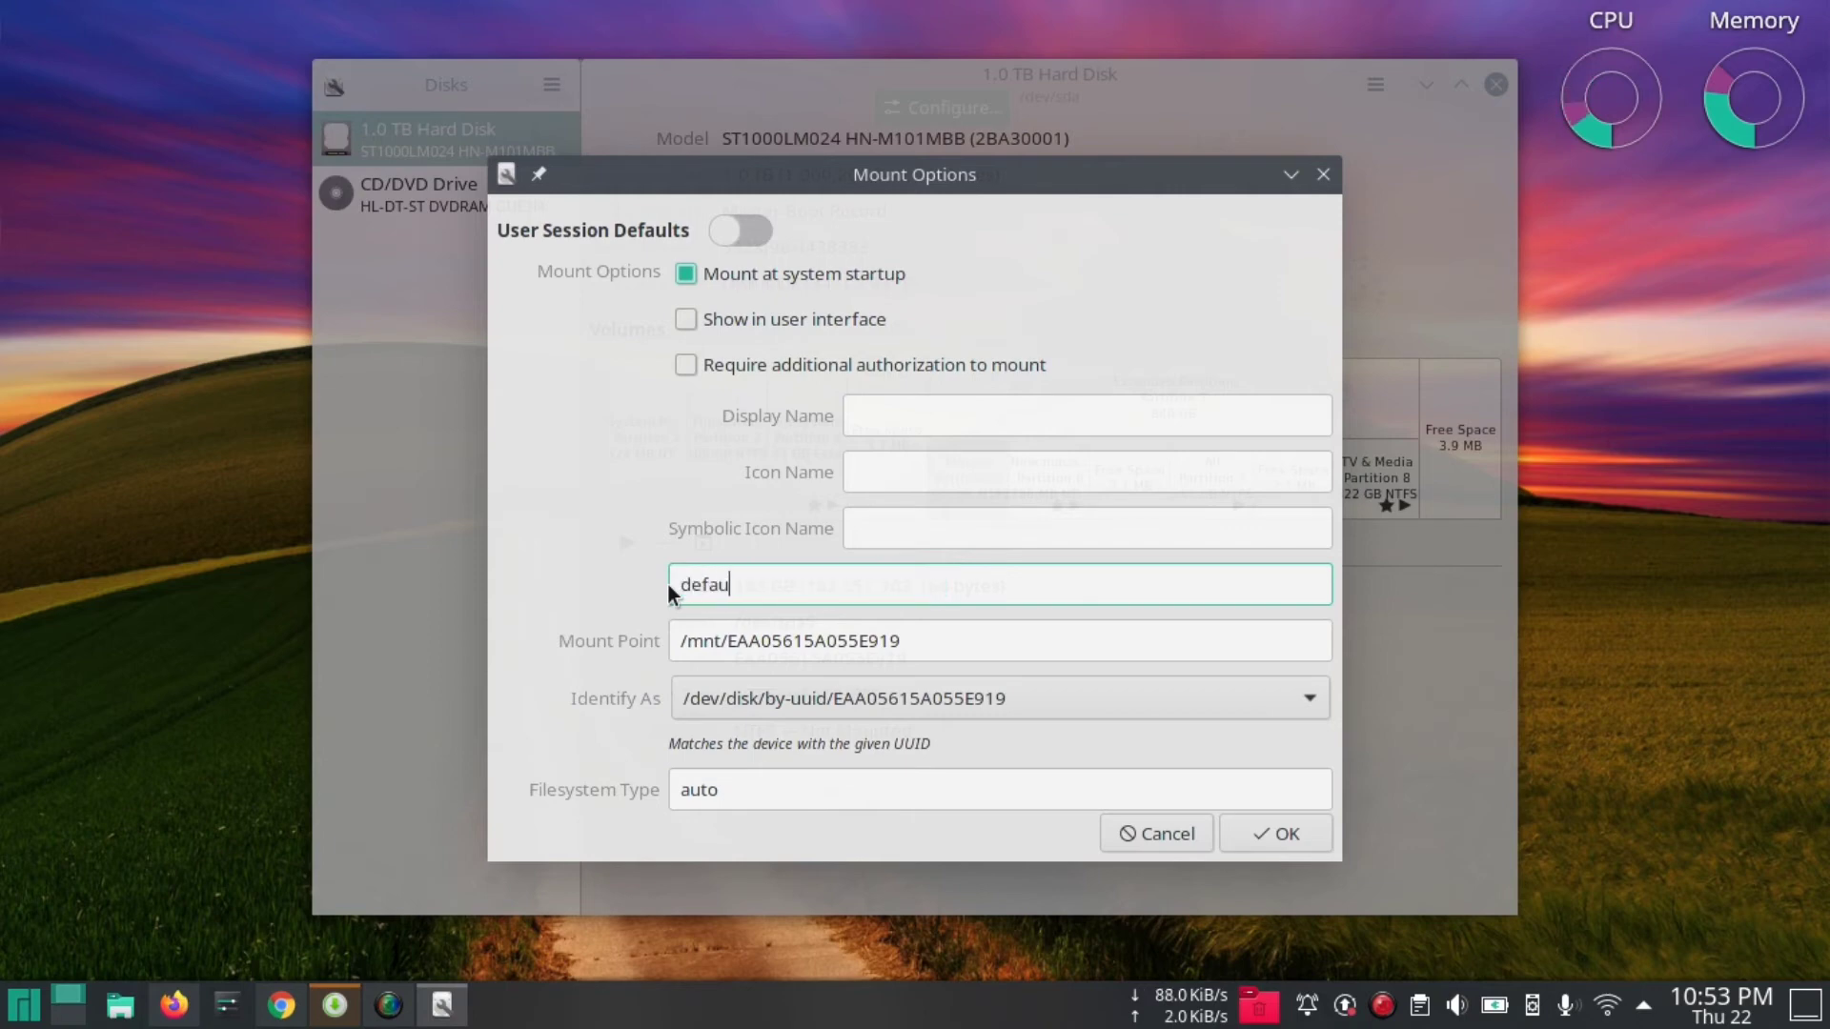
text(ts)
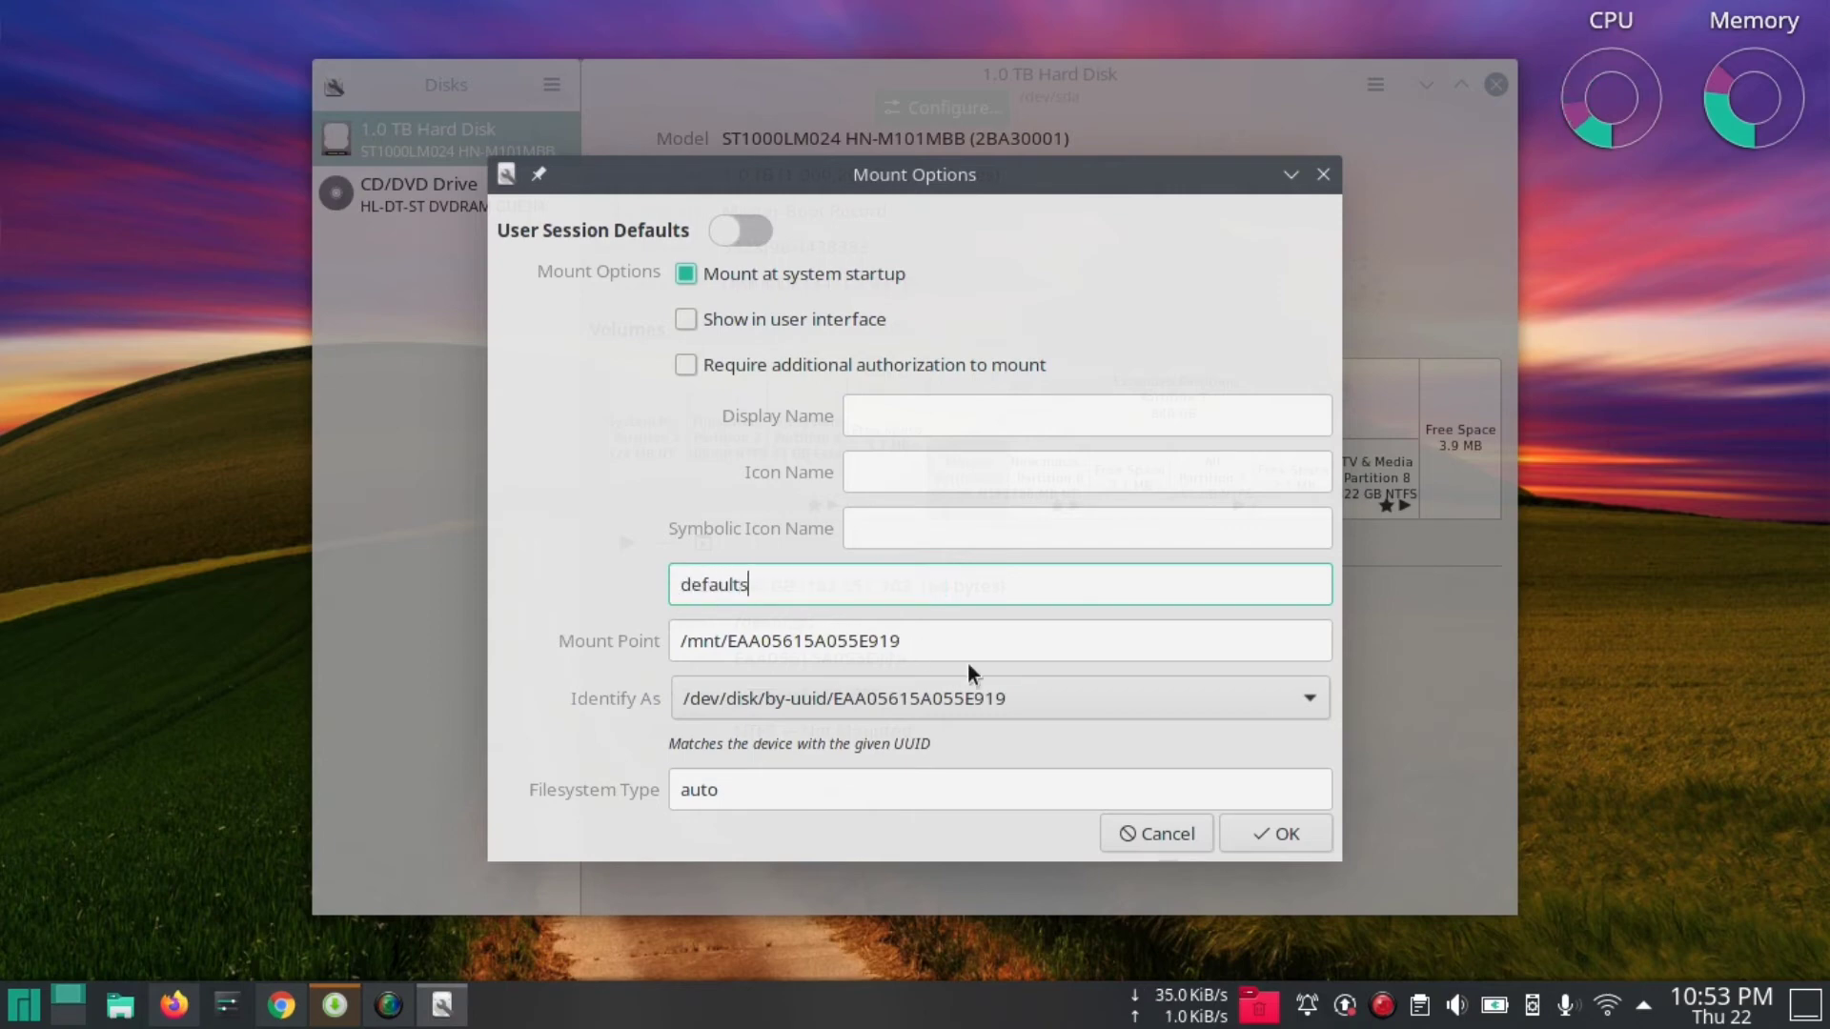
mouse_move(1283, 706)
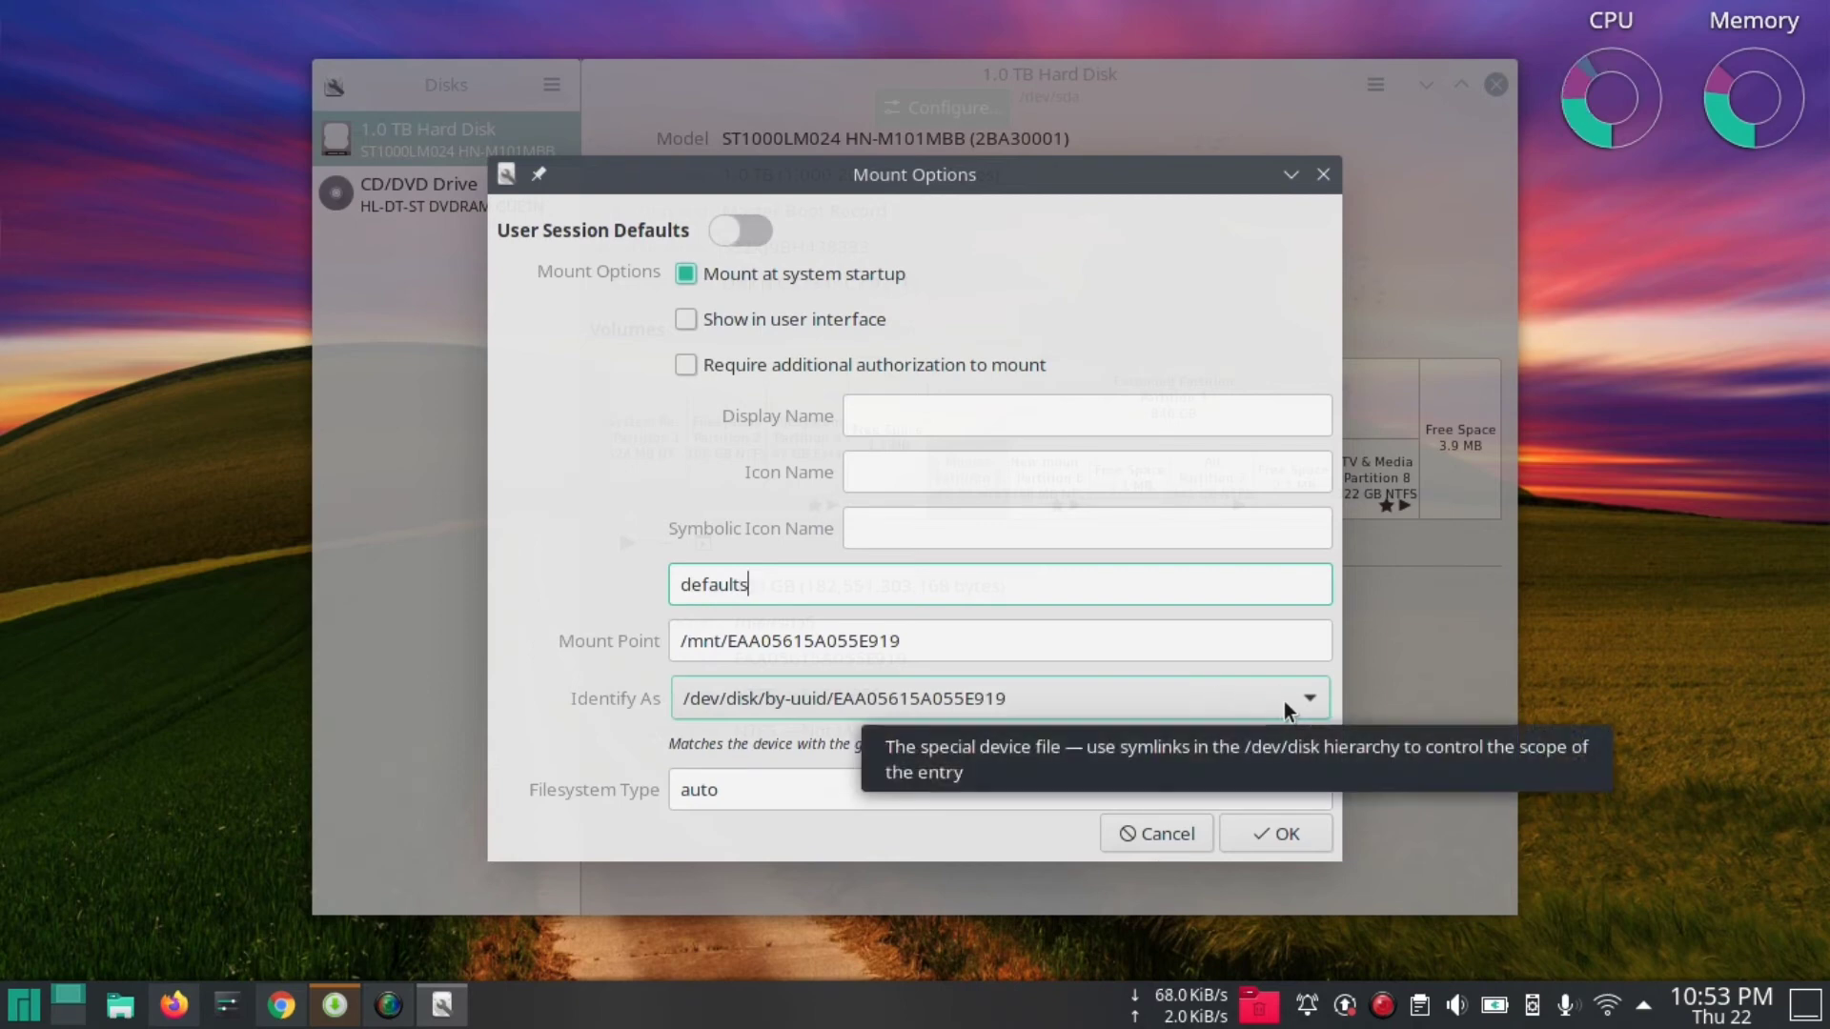
Identify the partition by its UUID and confirm the new mount settings.
click(1310, 697)
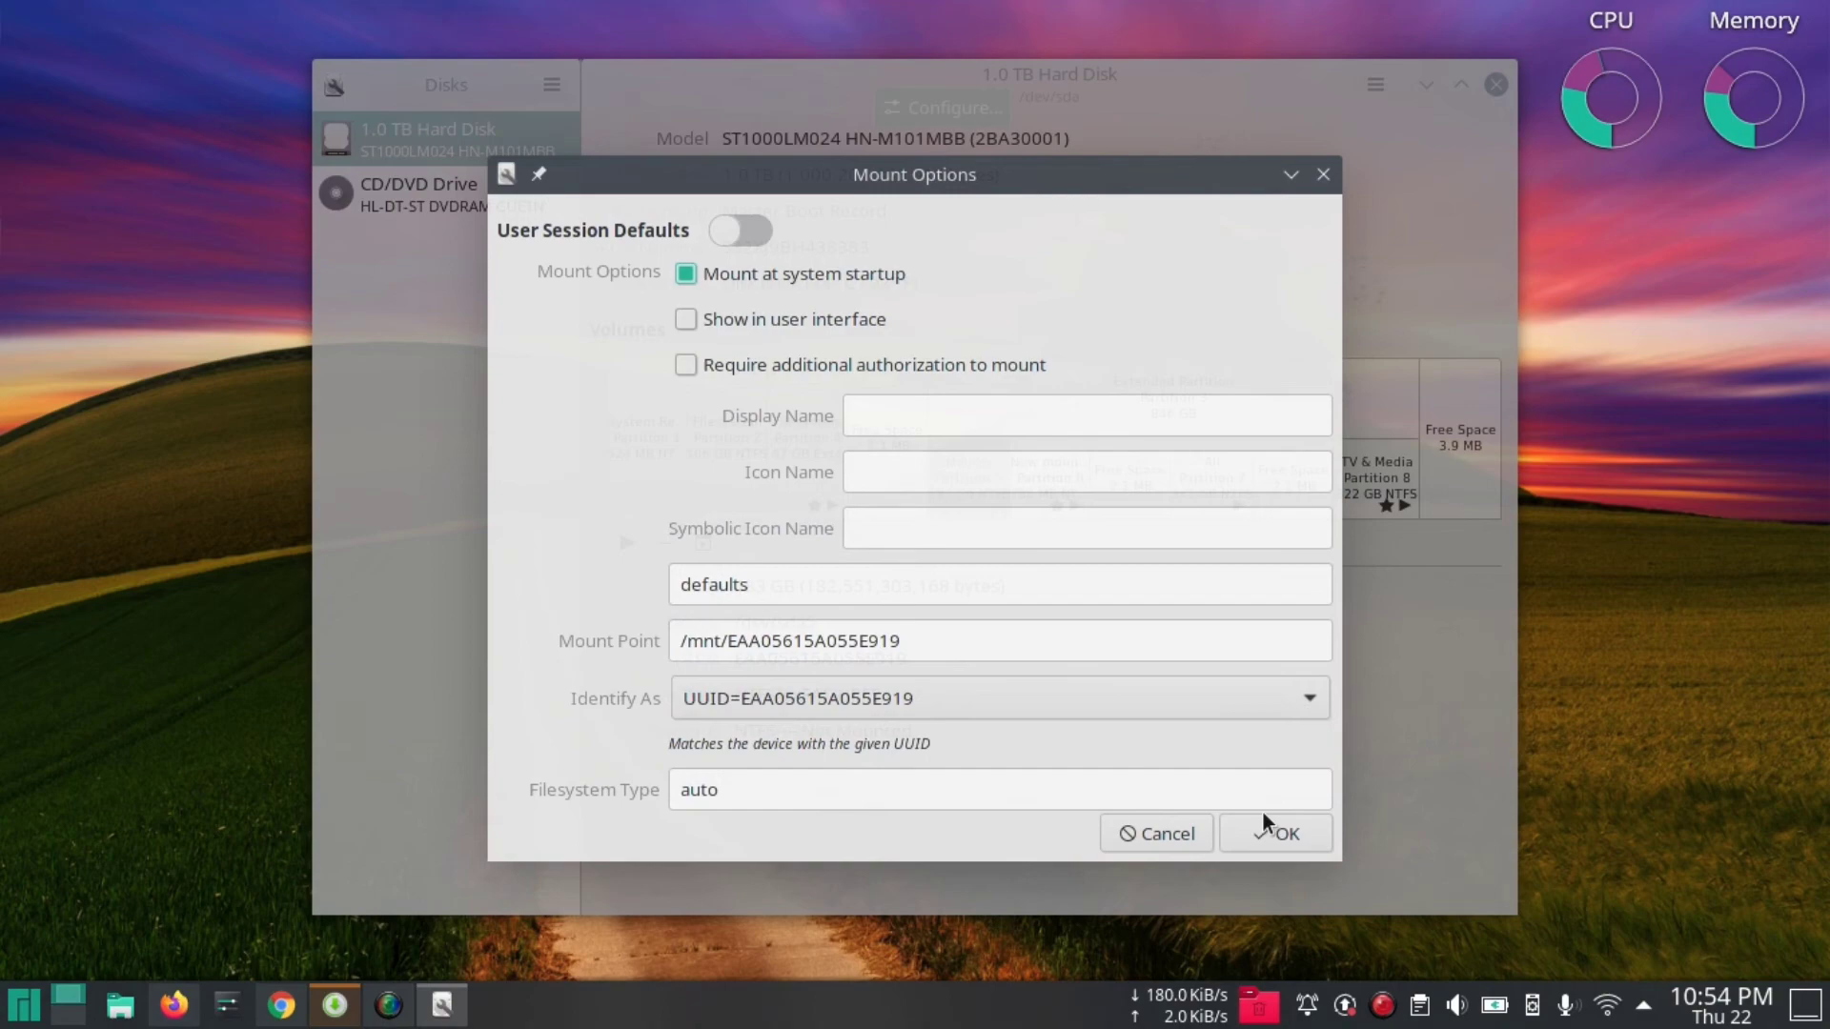
click(1275, 833)
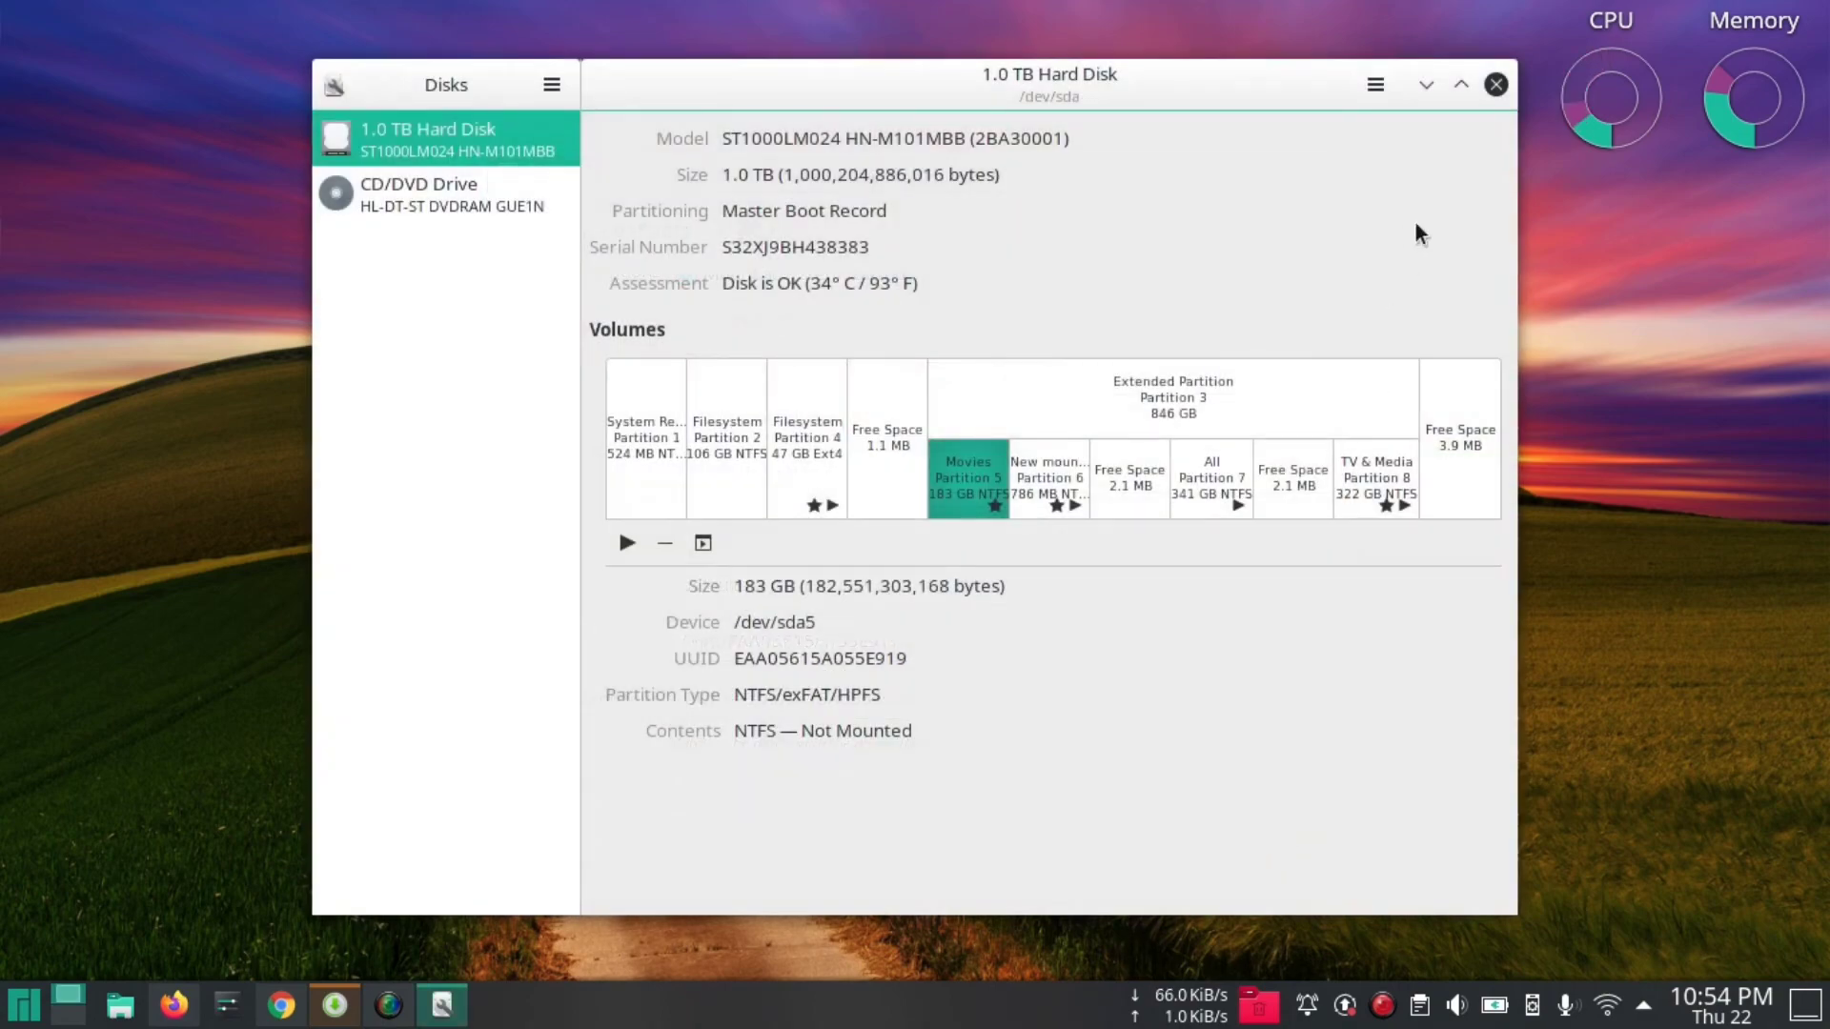